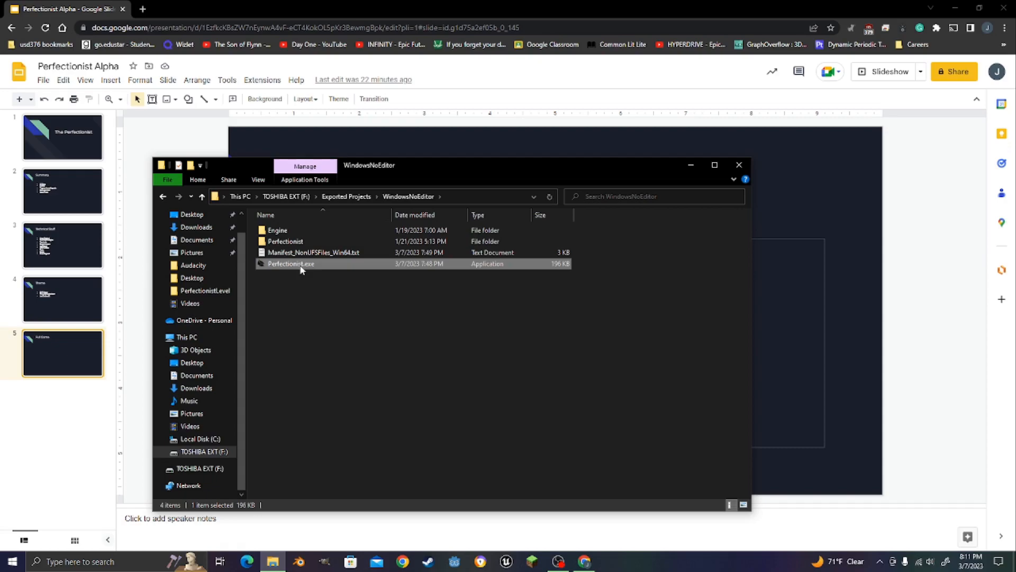
# Launch Perfectionist.exe from the WindowsNoEditor build folder to reach the title menu
pyautogui.doubleClick(290, 263)
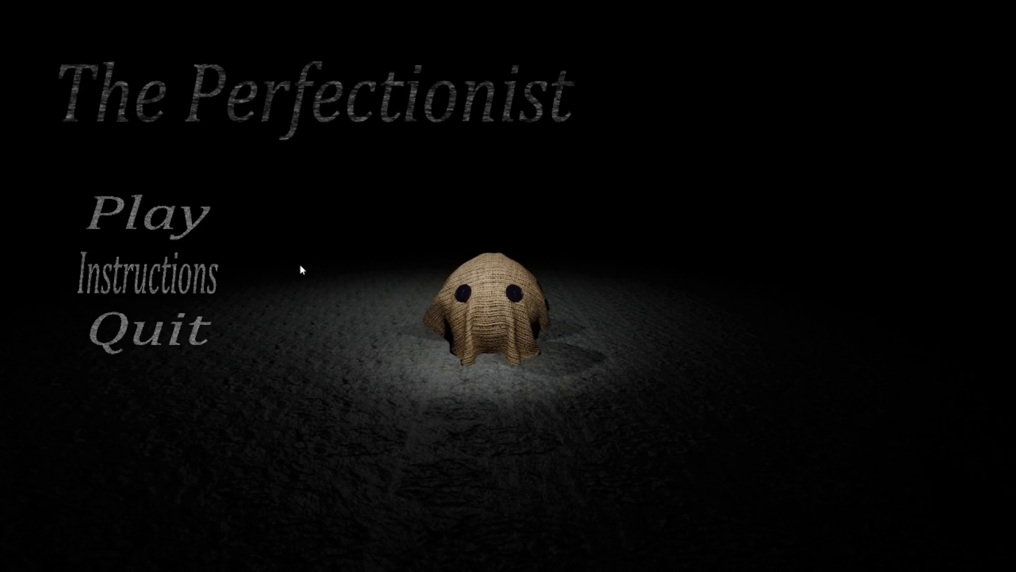
pyautogui.click(156, 214)
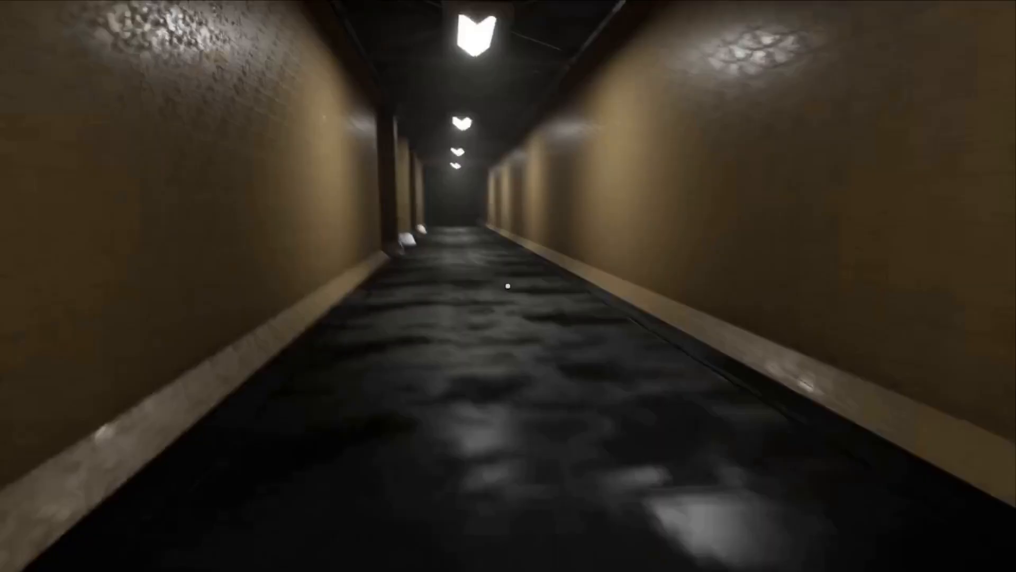
# Walk forward down the lit tan corridor to the door at its far end
pyautogui.press('w')
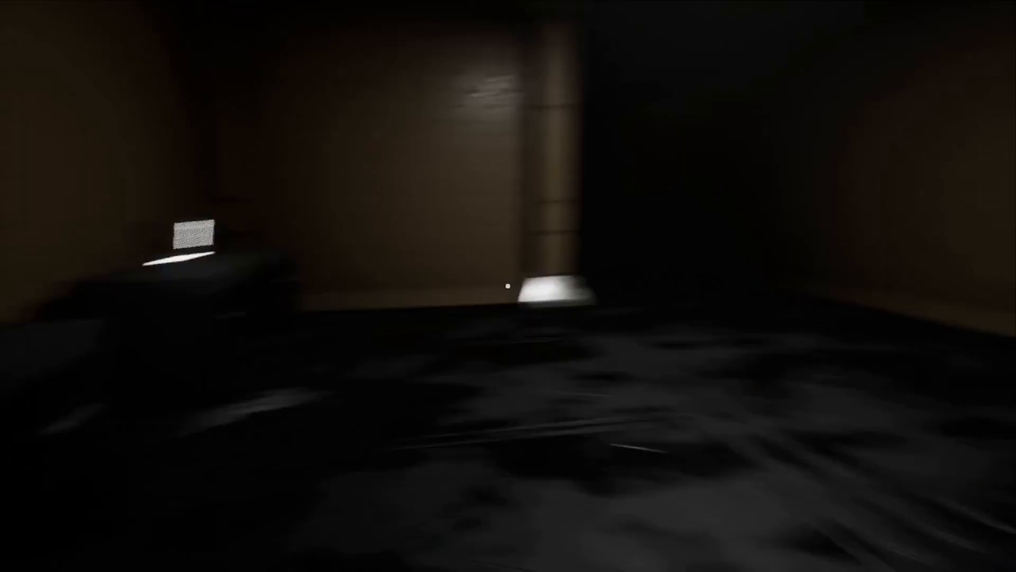
pyautogui.moveTo(508, 286)
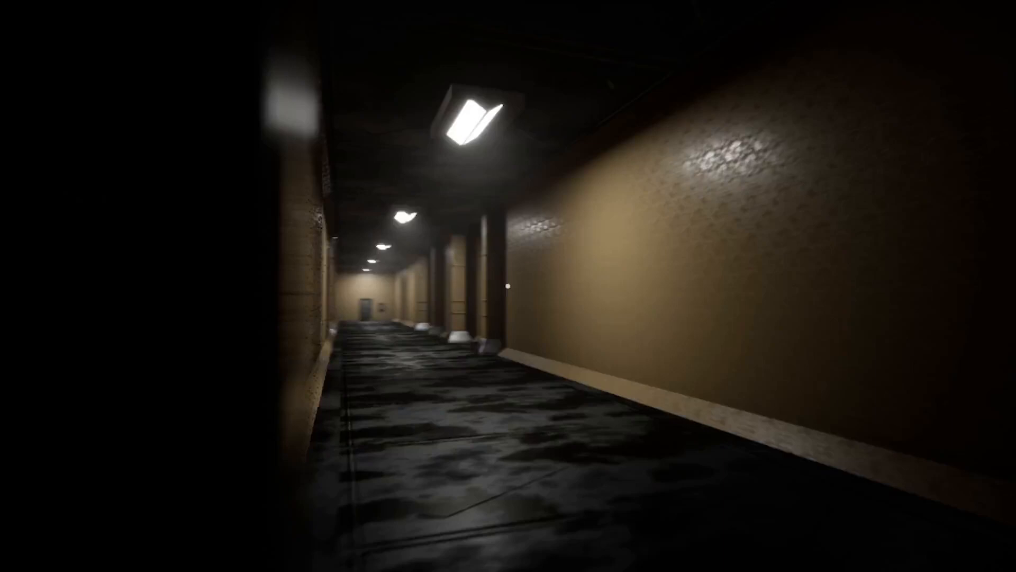
pyautogui.moveTo(508, 285)
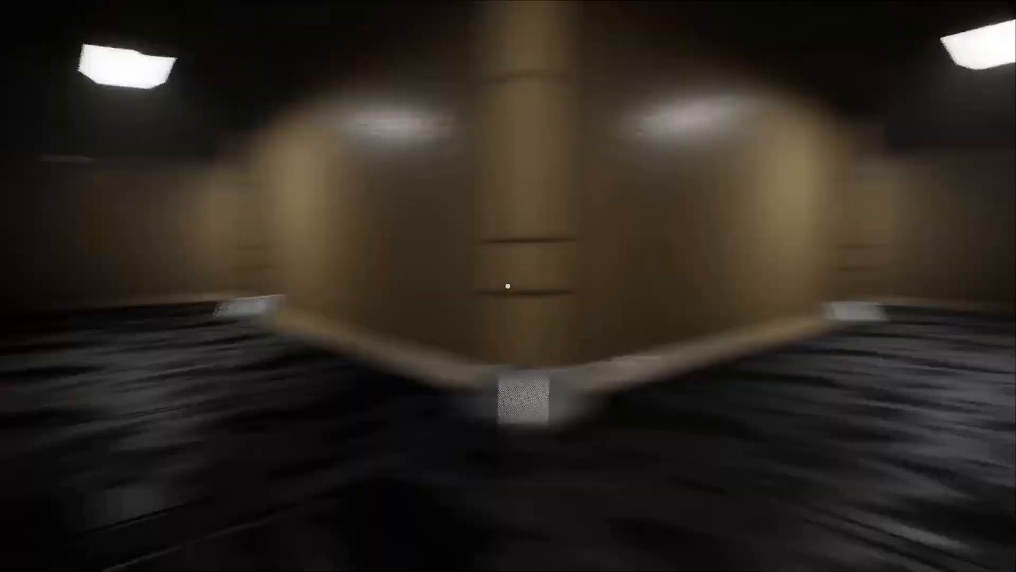
pyautogui.moveTo(508, 284)
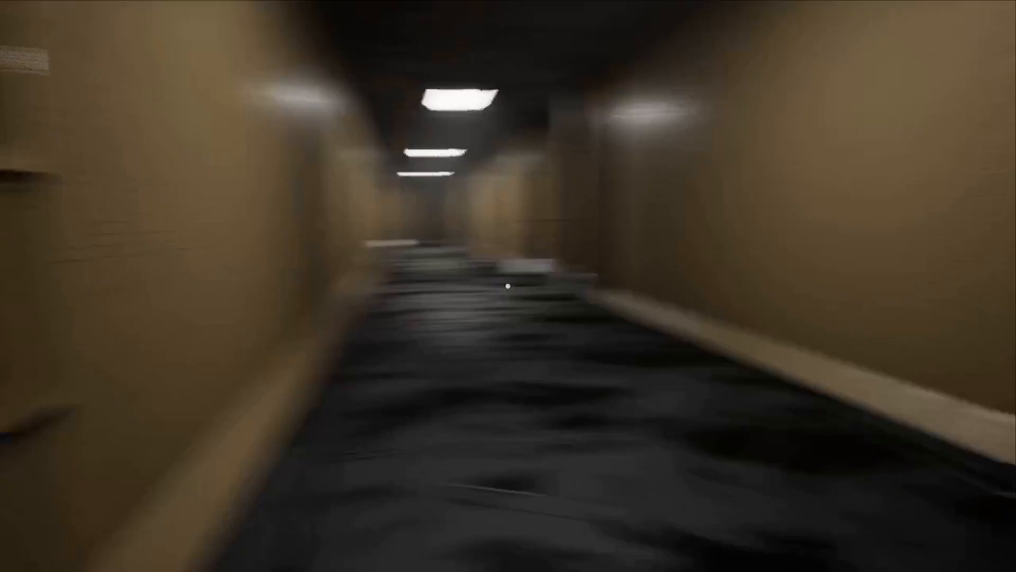
pyautogui.moveTo(508, 286)
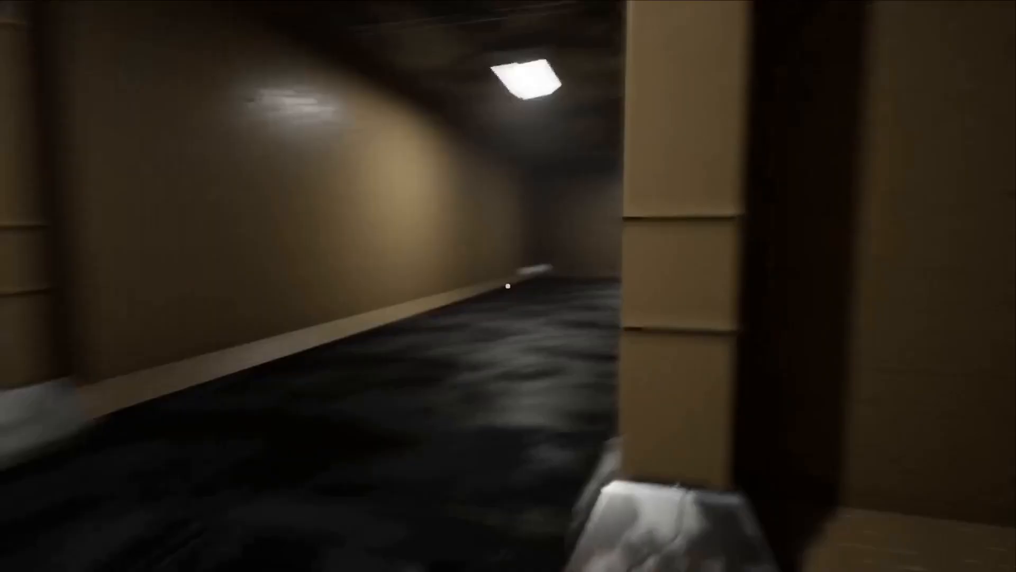
pyautogui.moveTo(508, 286)
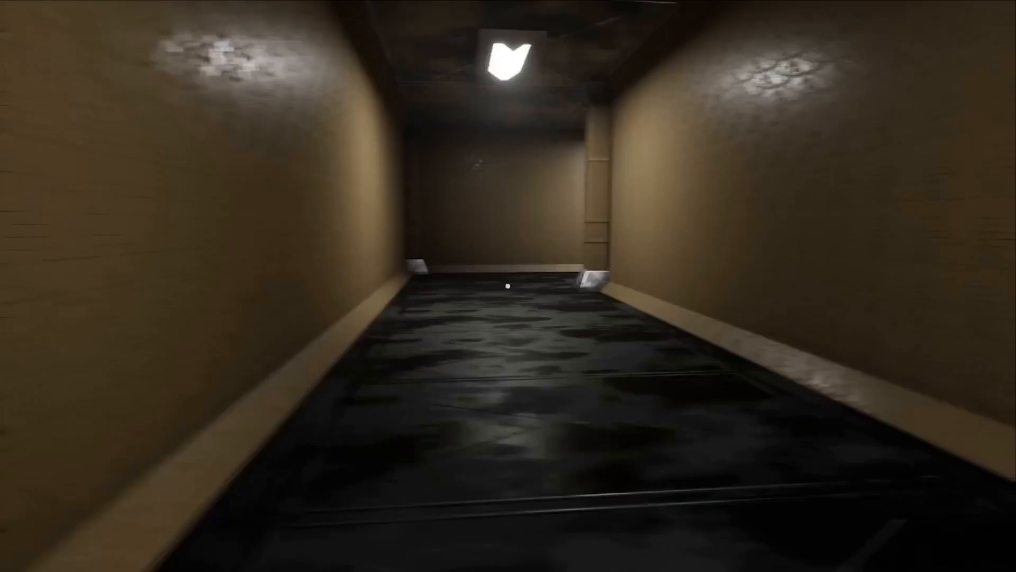
pyautogui.moveTo(508, 286)
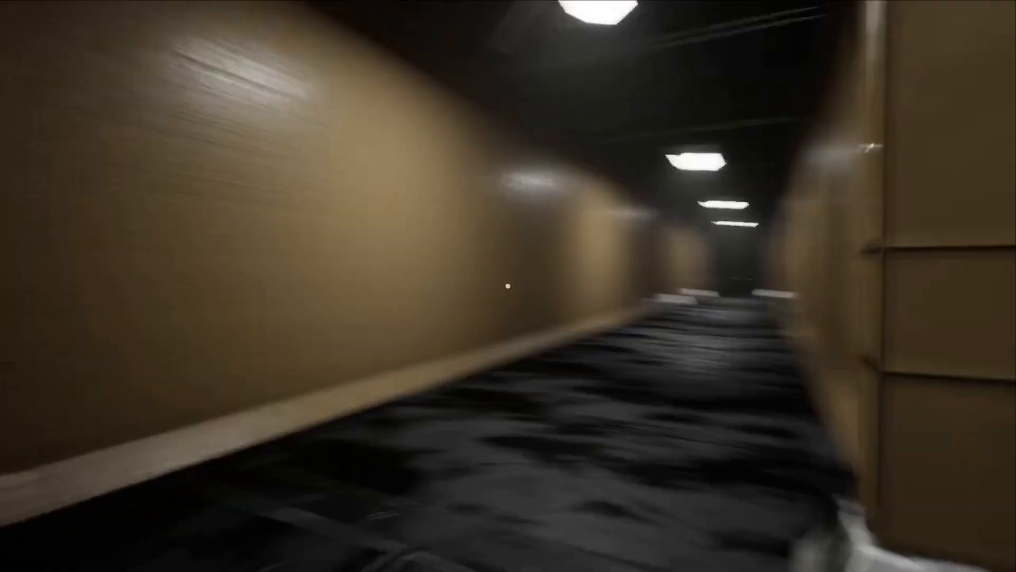